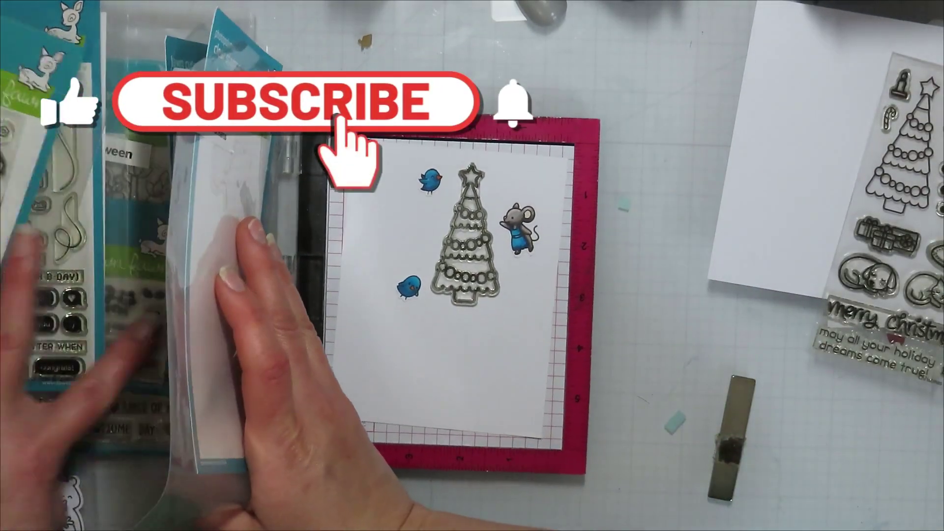
Hold the Lawn Fawn stamp and die sets over the stamping platform to show them.
left_click(291, 104)
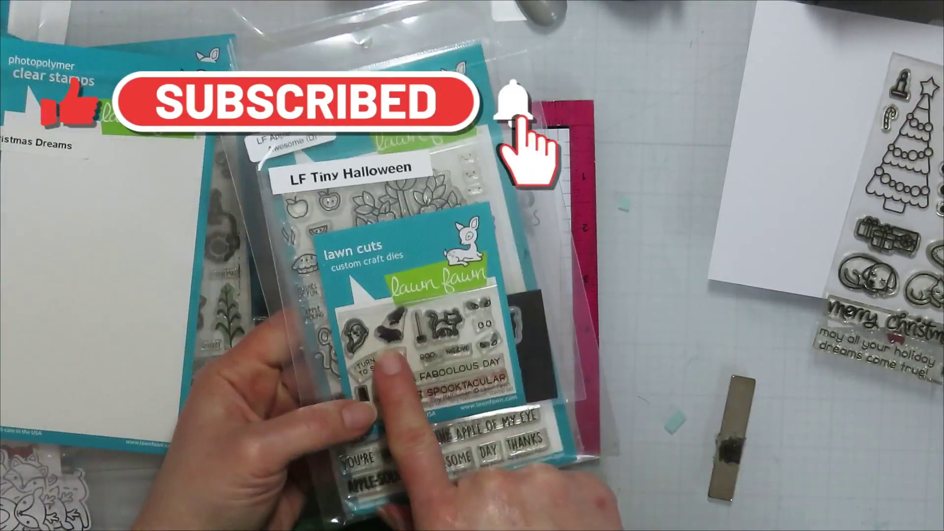